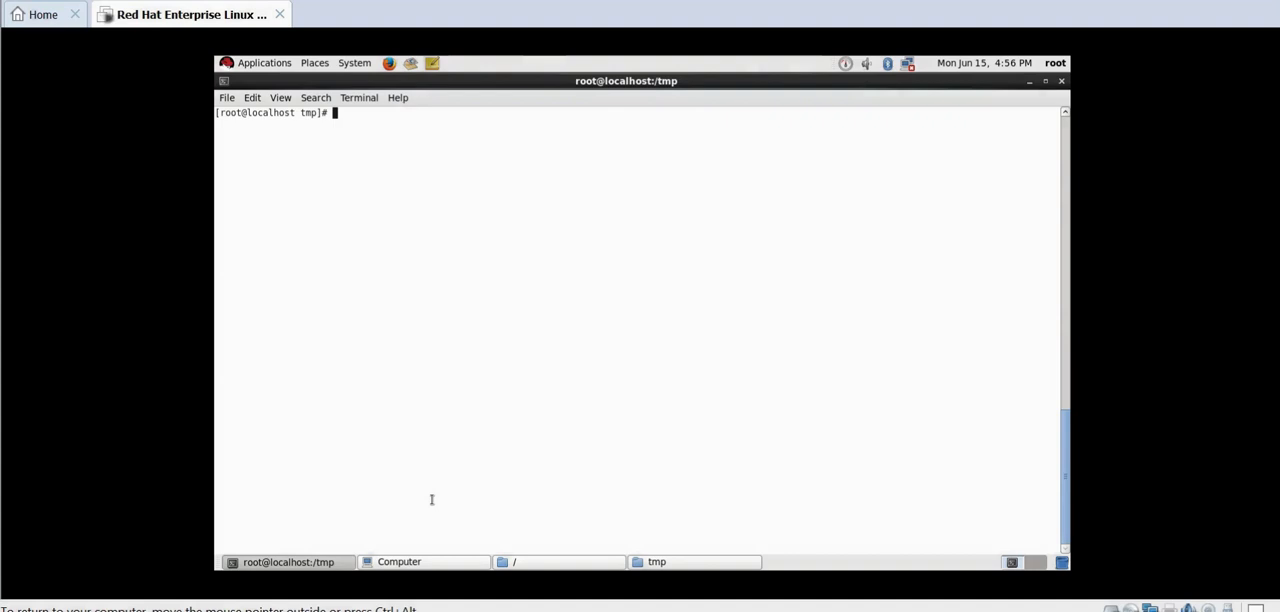
# Create sym_key with 'openssl rand -out sym_key 32' in /tmp, then list and cat it to verify
pyautogui.write('openssl rand -out sym_key 32')
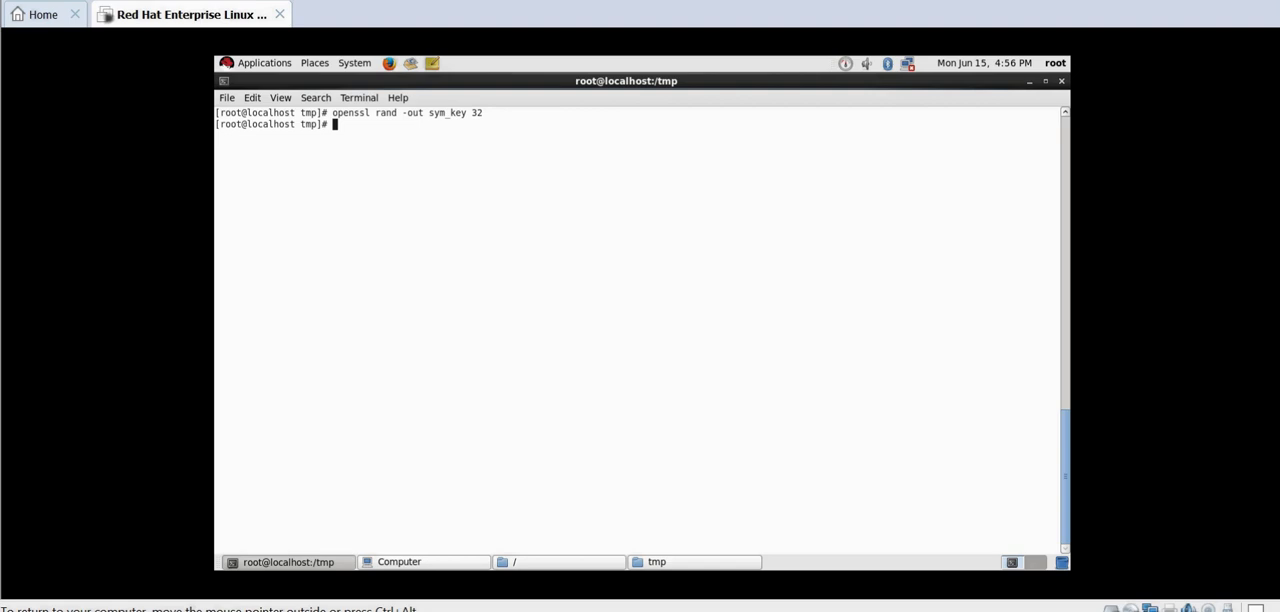
pyautogui.write('ls')
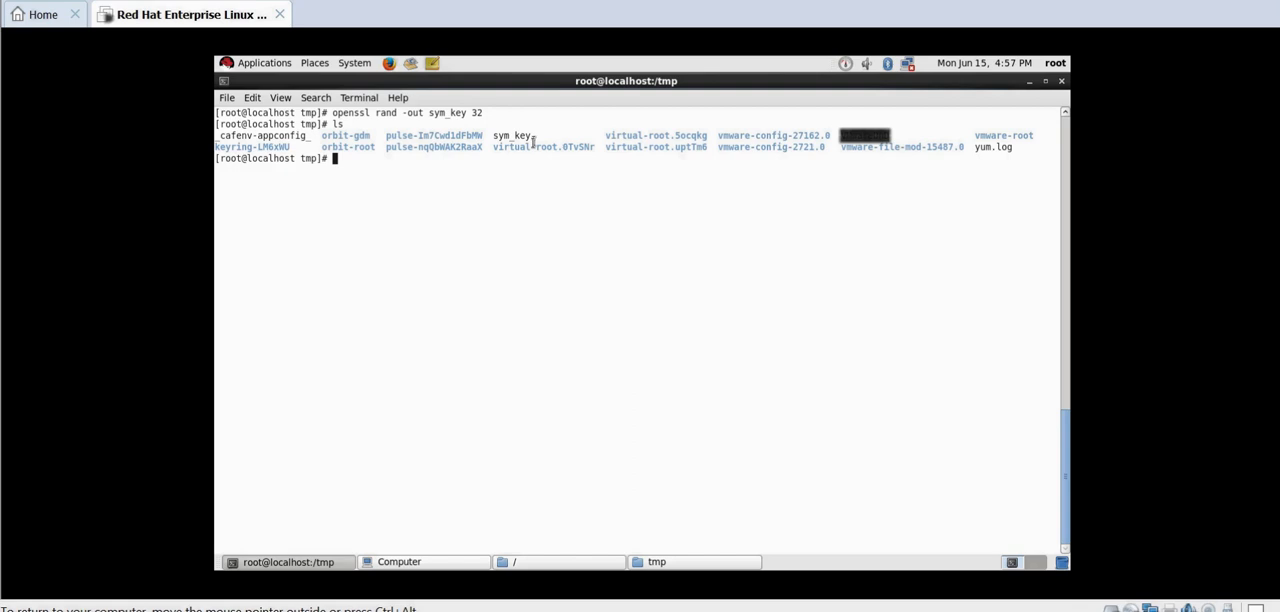
pyautogui.write('cat sym_ke')
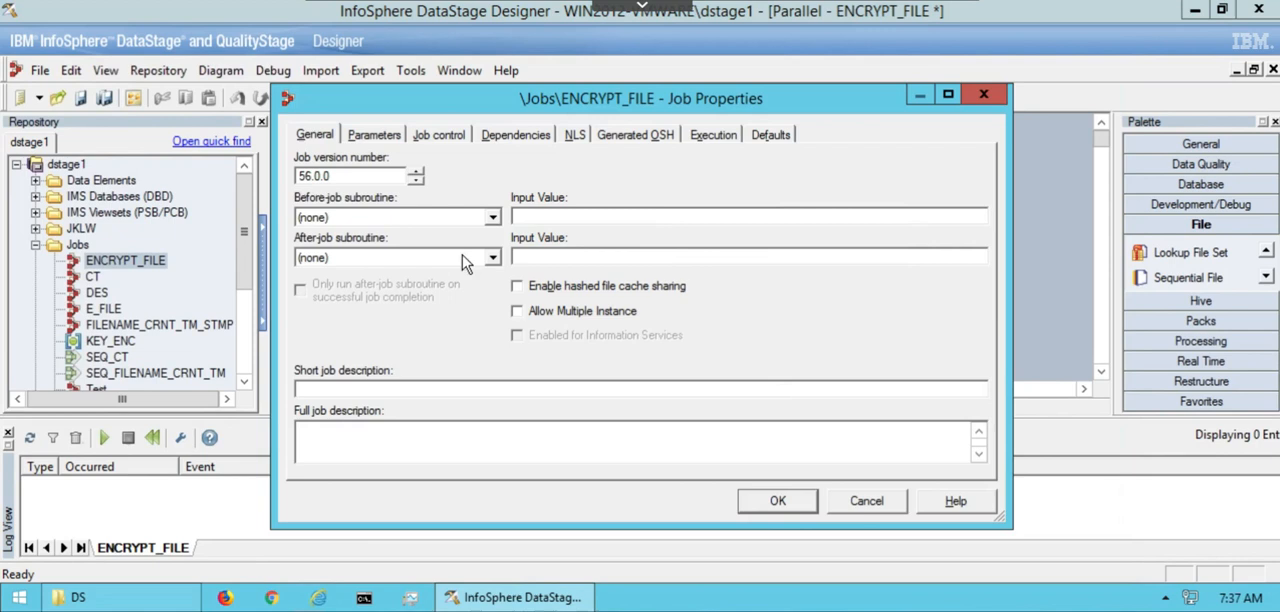
# Add Pathname parameters SYM_K (default C:\DS\sym_key) and ENC_FILE under C:\DS to ENCRYPT_FILE
pyautogui.click(374, 134)
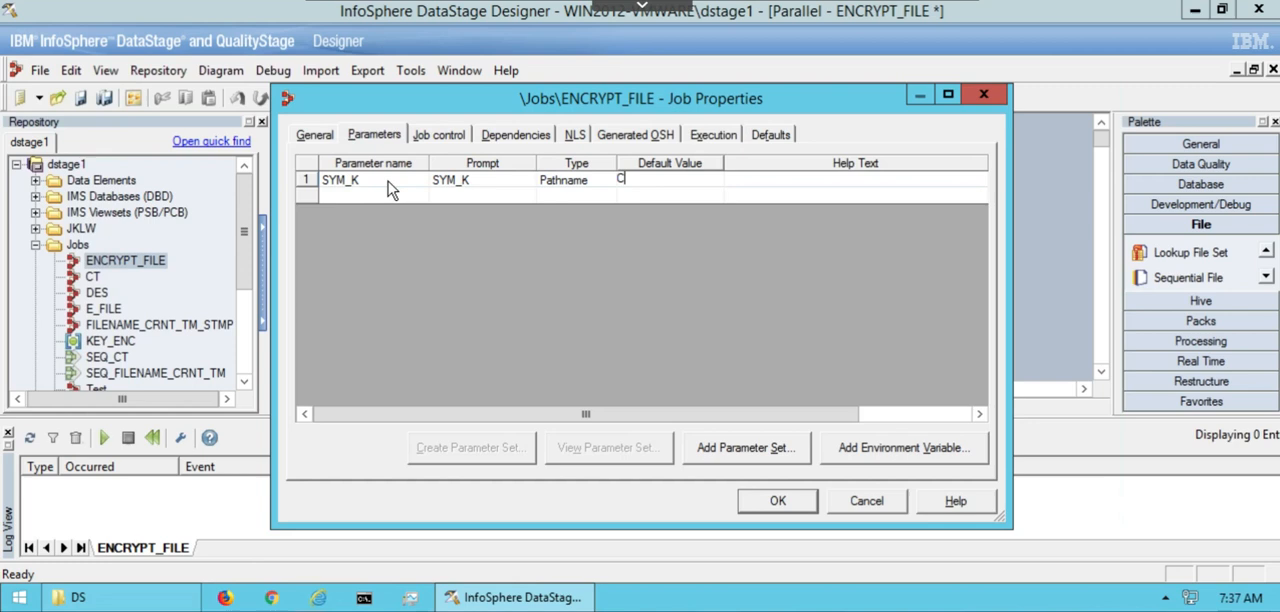
pyautogui.write('C:\\DS\\sym')
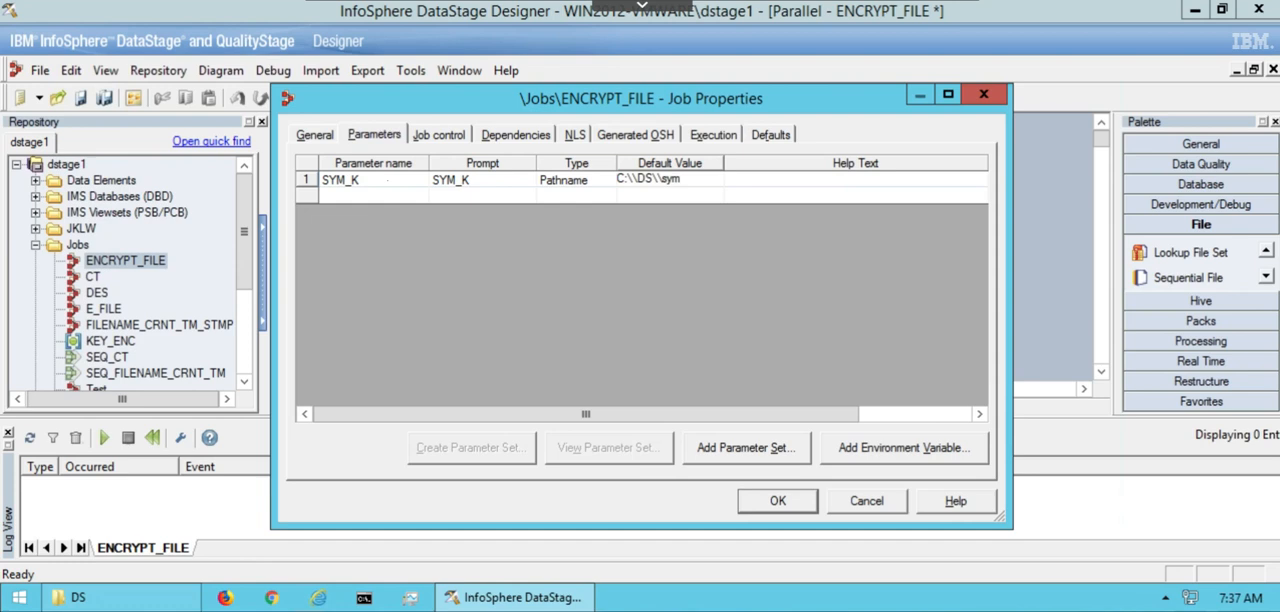
pyautogui.write('ENC_FILE')
pyautogui.write('C:\\DS\\VERACITIZ')
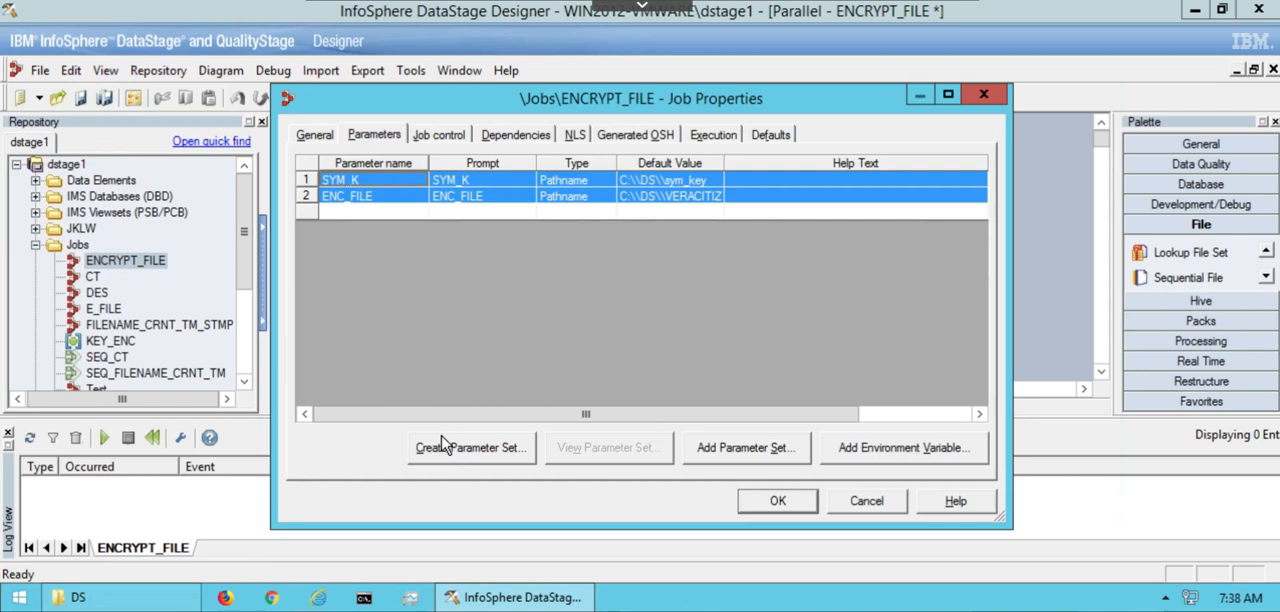
# Bundle SYM_K and ENC_FILE into parameter set ENC_DATA and review its parameters
pyautogui.click(470, 447)
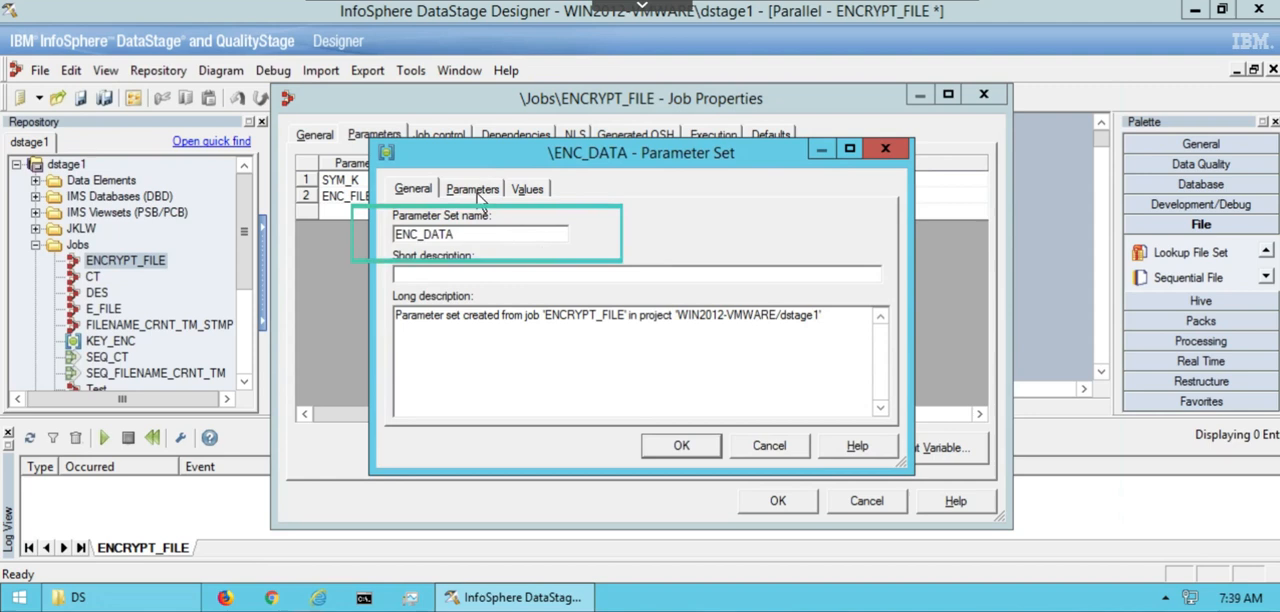
pyautogui.click(681, 445)
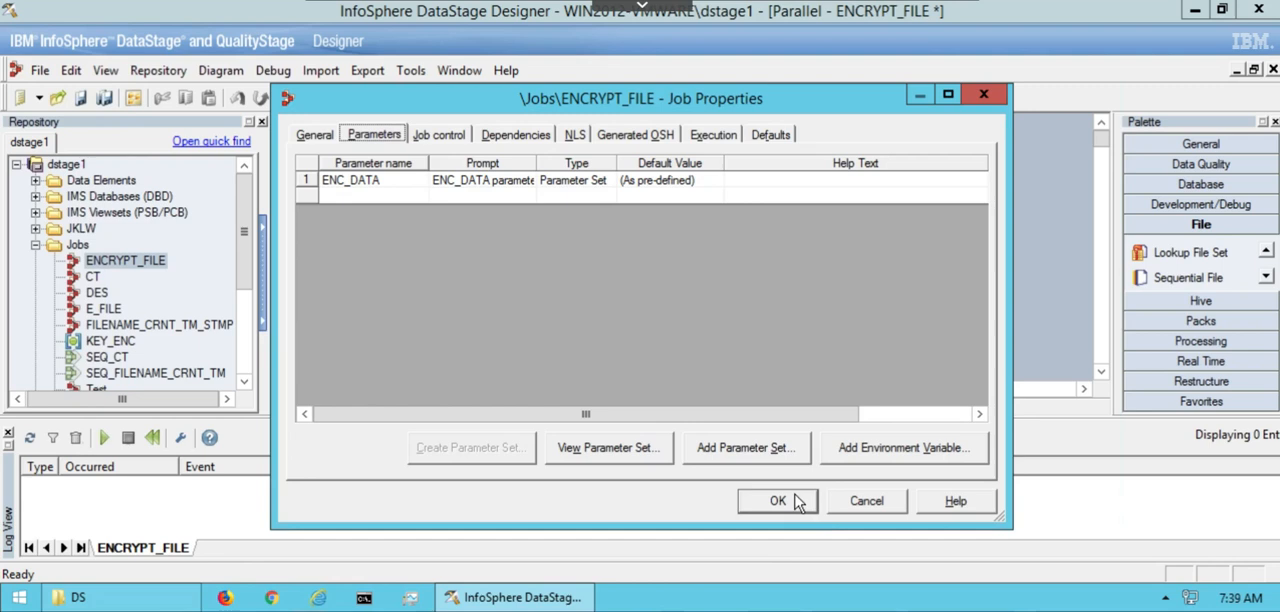
# Set After-job subroutine ExecSH with an openssl enc command using #ENC_DATA# SYM_K and ENC_FILE
pyautogui.click(315, 134)
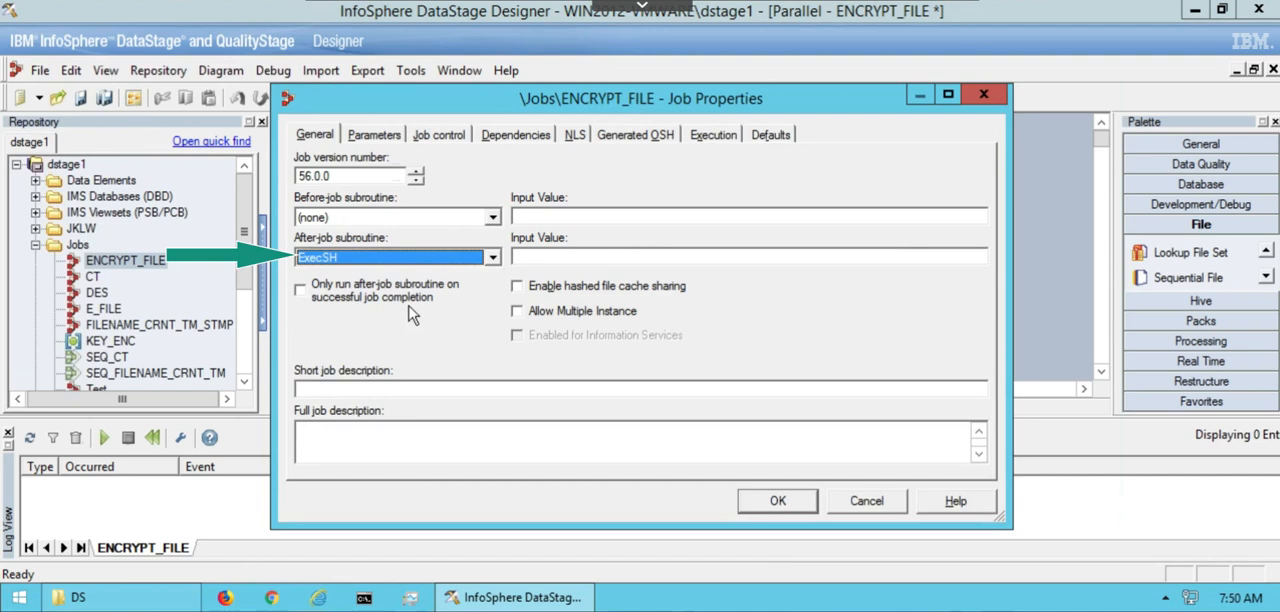
pyautogui.write('op')
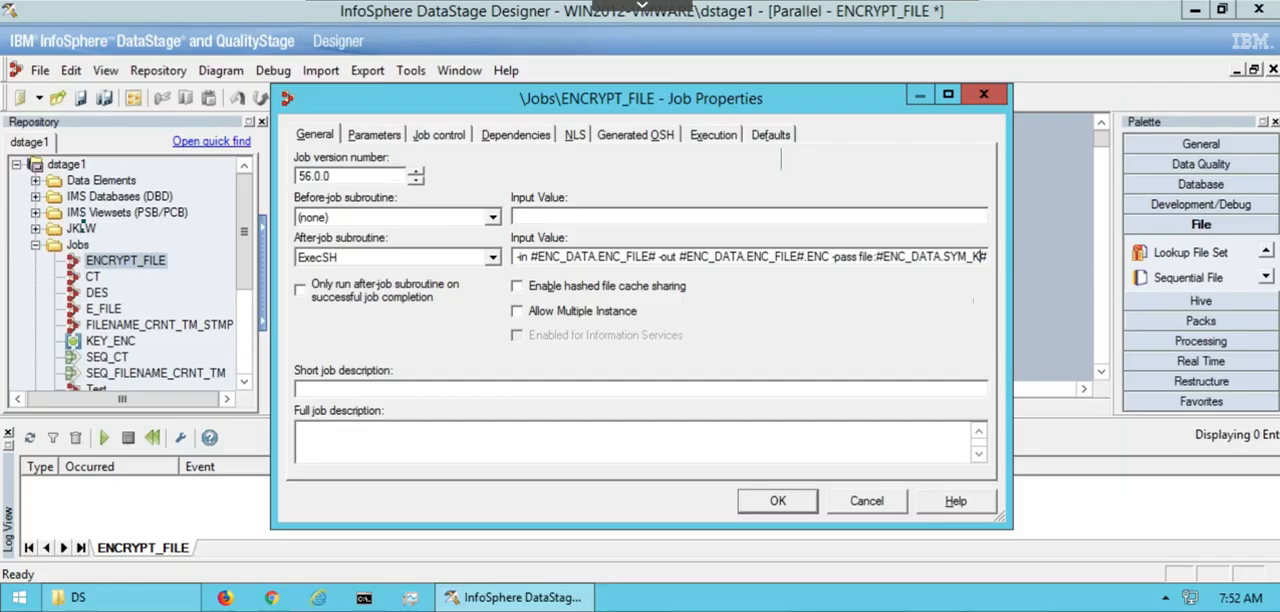
pyautogui.click(374, 134)
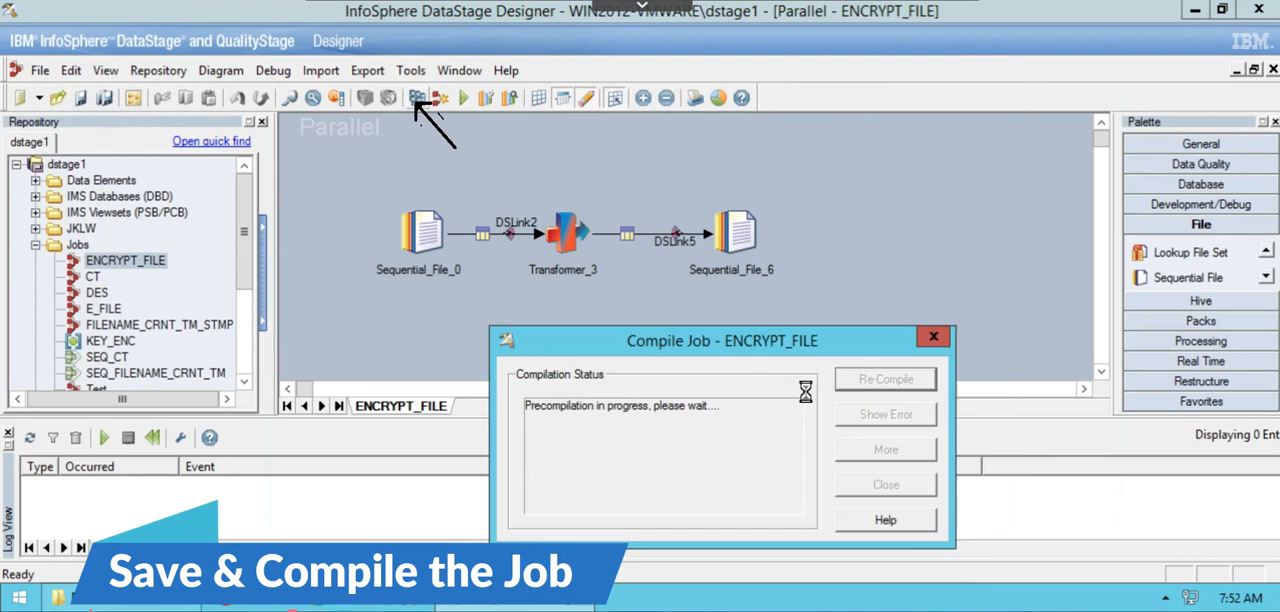
# Dismiss the compile report and run ENCRYPT_FILE, producing VERACITIZ_EMP.TXT.ENC in C:\DS
pyautogui.click(884, 484)
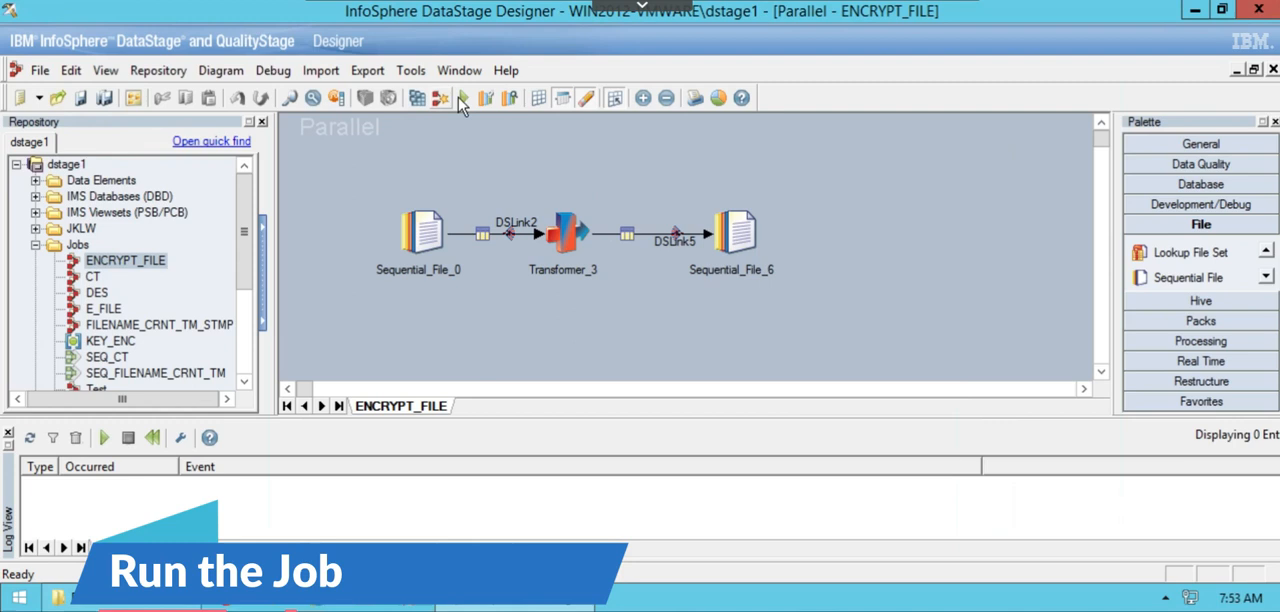
pyautogui.click(463, 97)
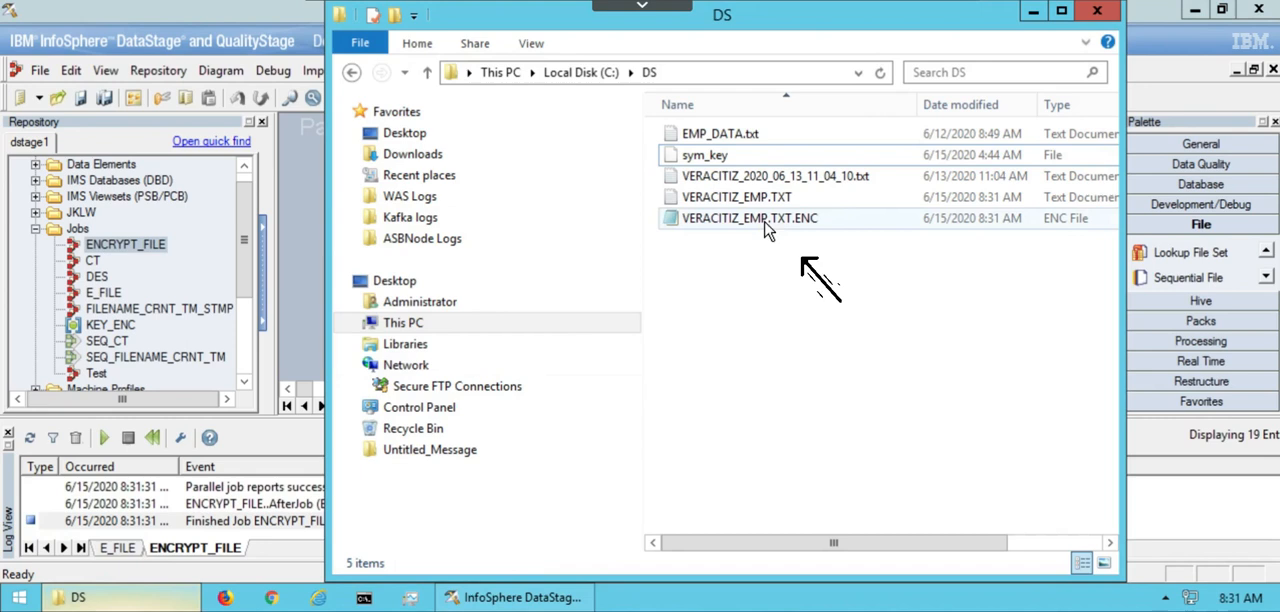
pyautogui.doubleClick(749, 218)
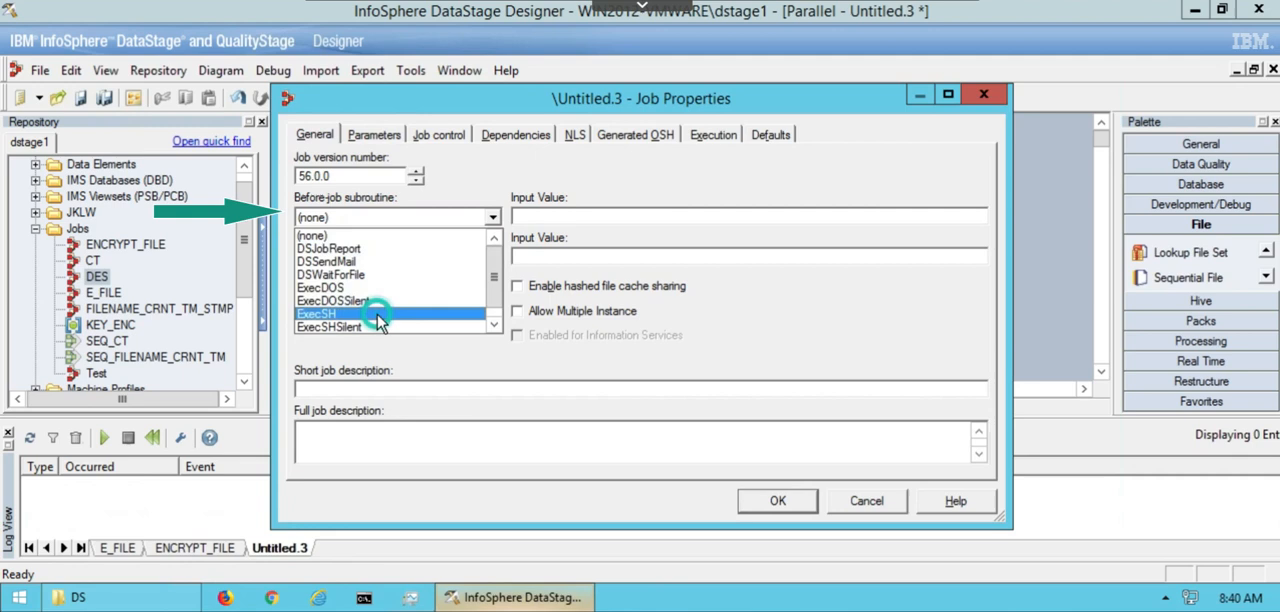
# Choose ExecSH as the new parallel job's Before-job subroutine
pyautogui.click(317, 313)
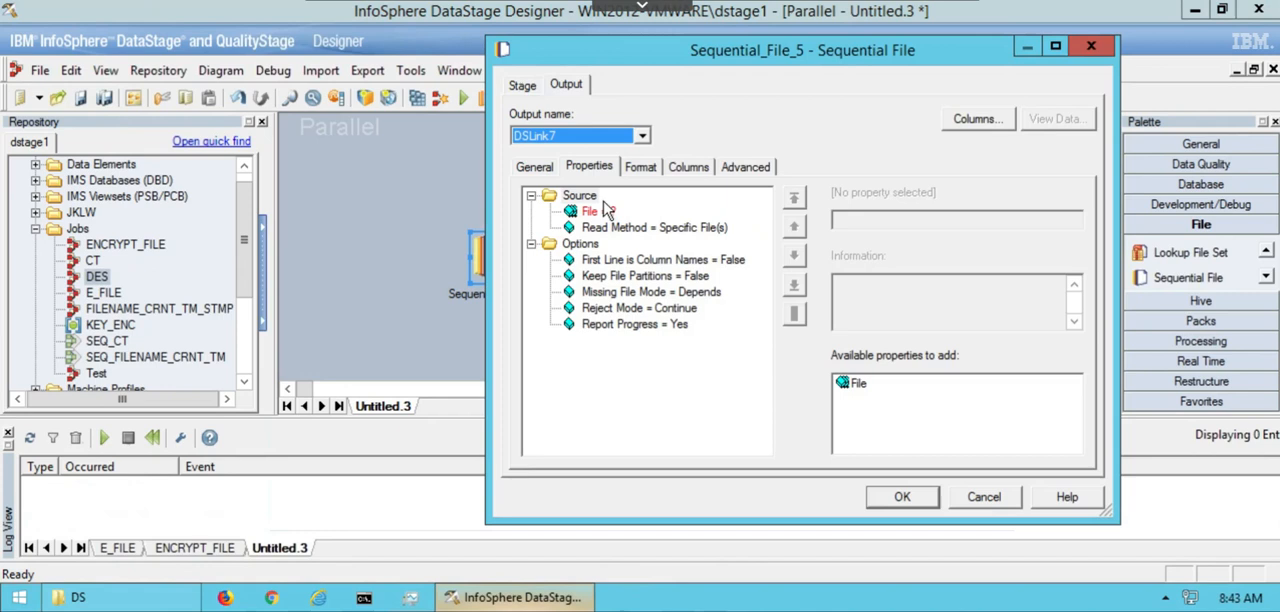
# Select the Target > File property of Sequential_File_8 to set its output path
pyautogui.click(590, 212)
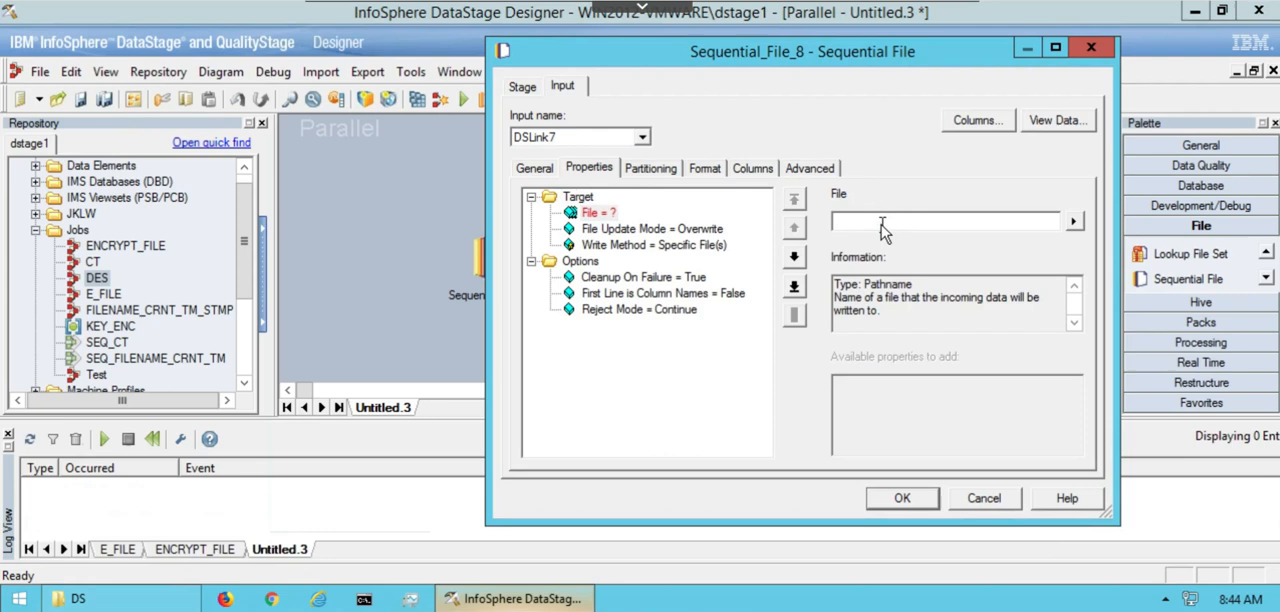
# Set the target file to C:\DS\EMP_VERACITI..., then run DECR_EMP, exporting 3 records with status OK
pyautogui.write('C:\\DS\\EMP_VERACITI')
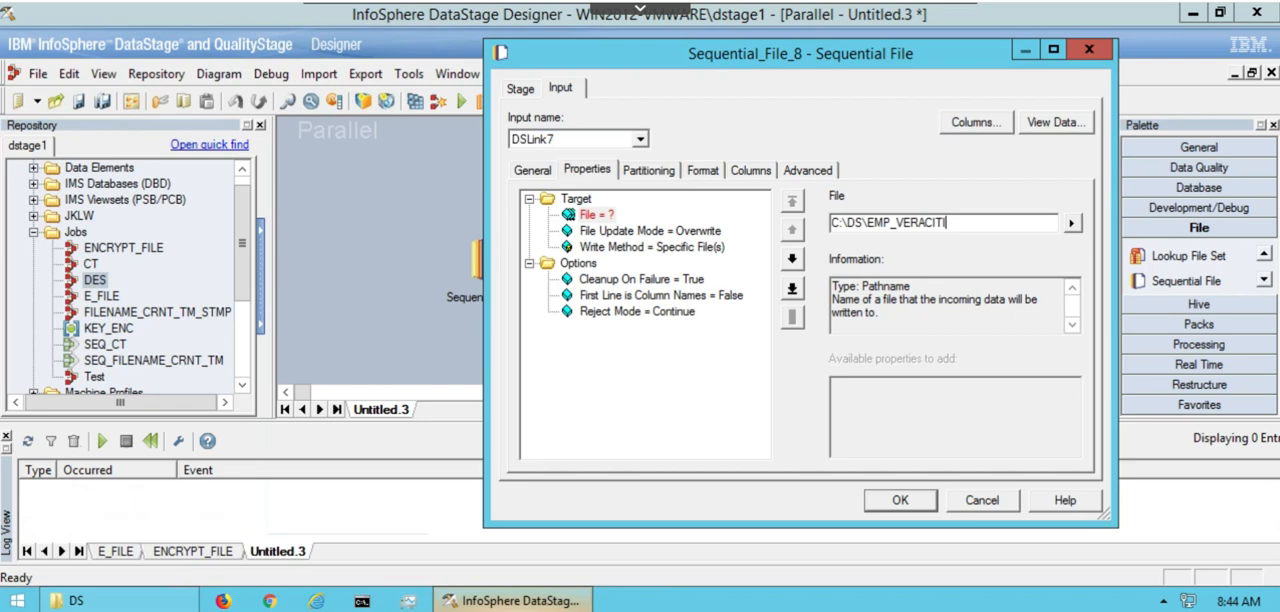
pyautogui.click(898, 500)
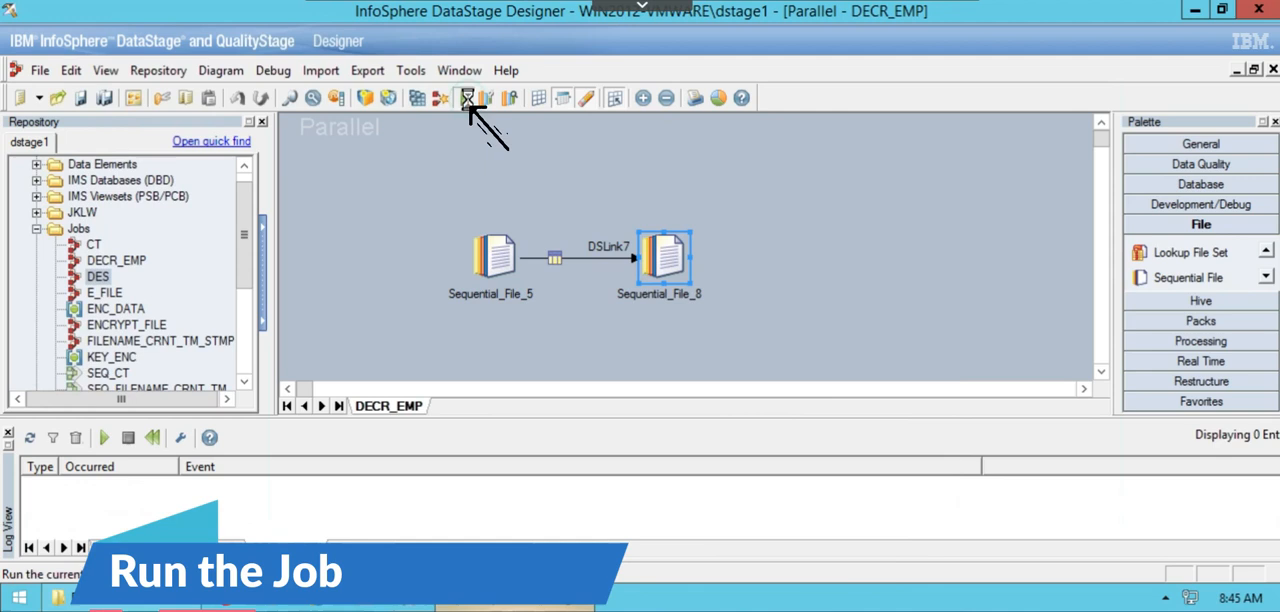
pyautogui.click(465, 97)
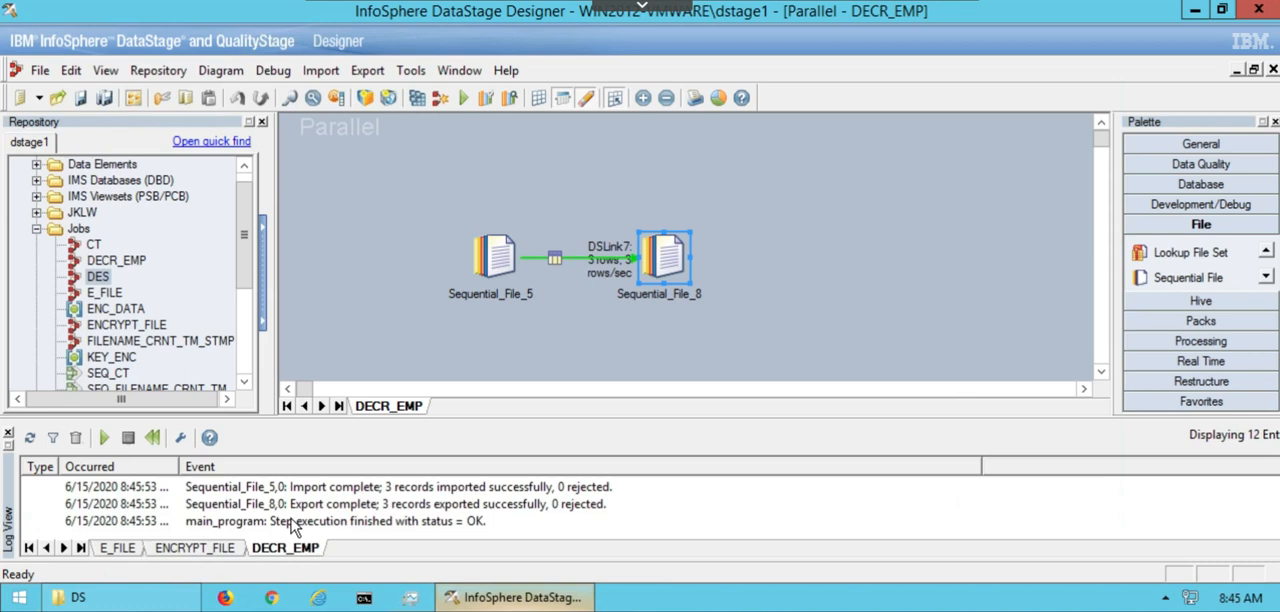